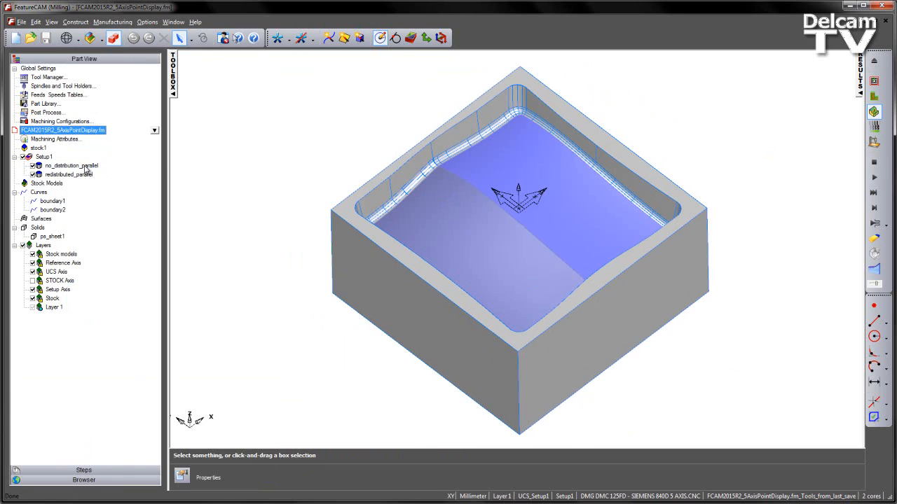
Step: Compare both features' surfaces, then open no_distribution_parallel's Milling Output Options showing 50% filter tolerance
left_click(67, 174)
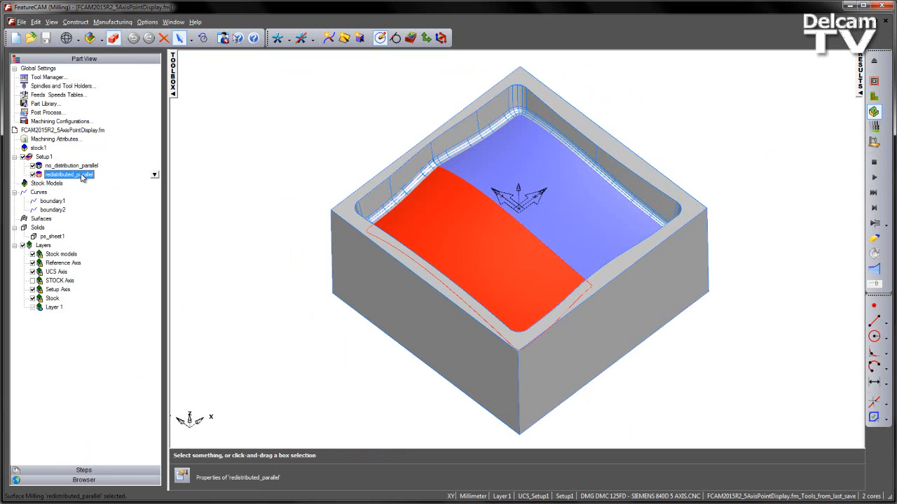
left_click(67, 166)
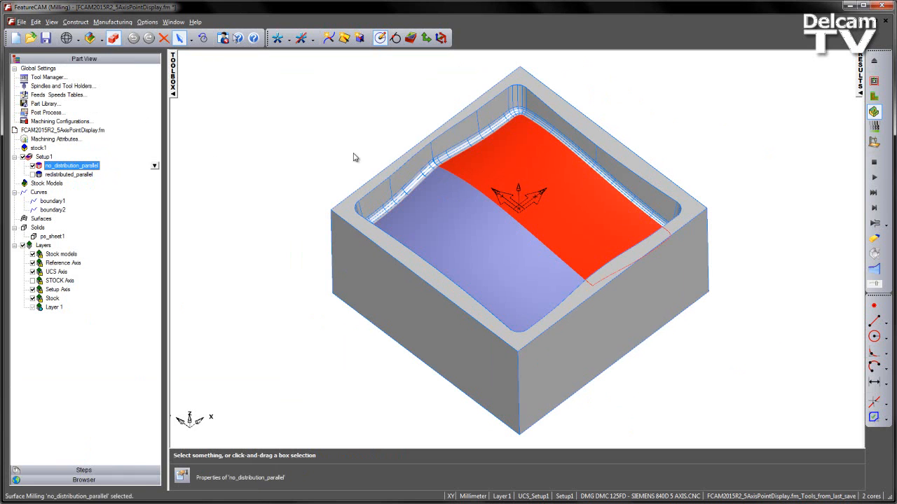
mouse_move(876, 80)
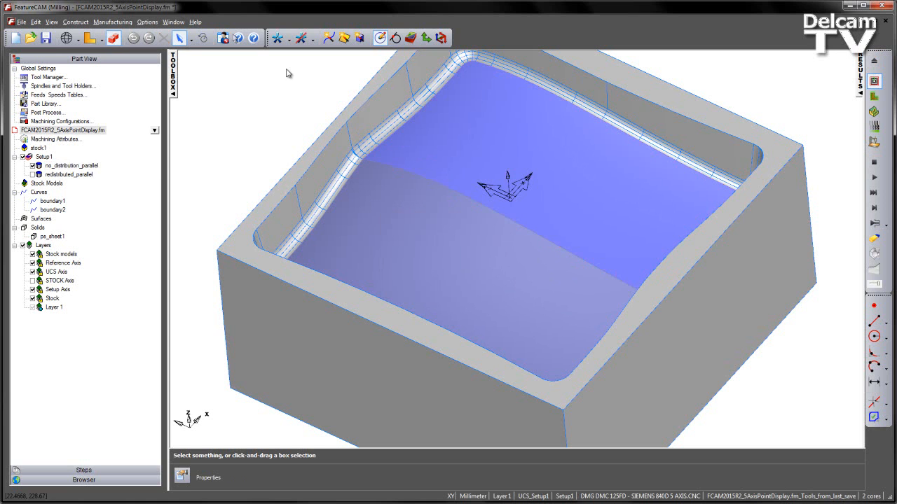
double_click(62, 165)
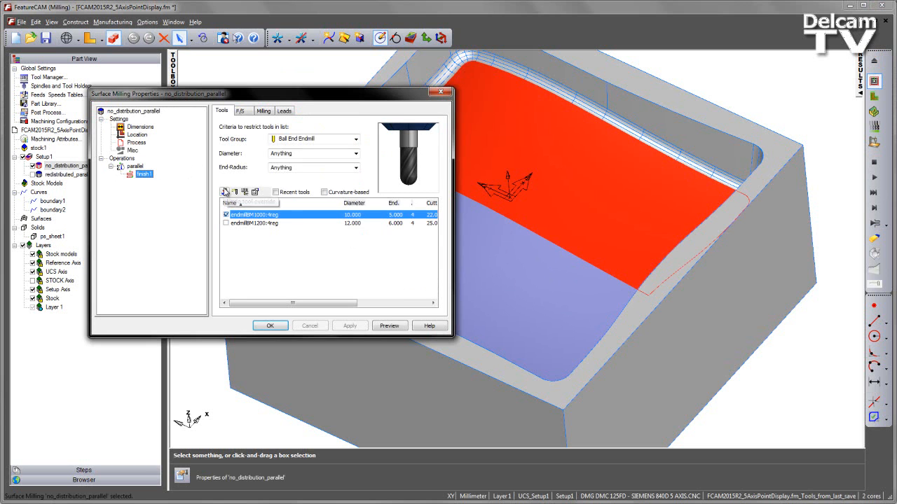
left_click(264, 110)
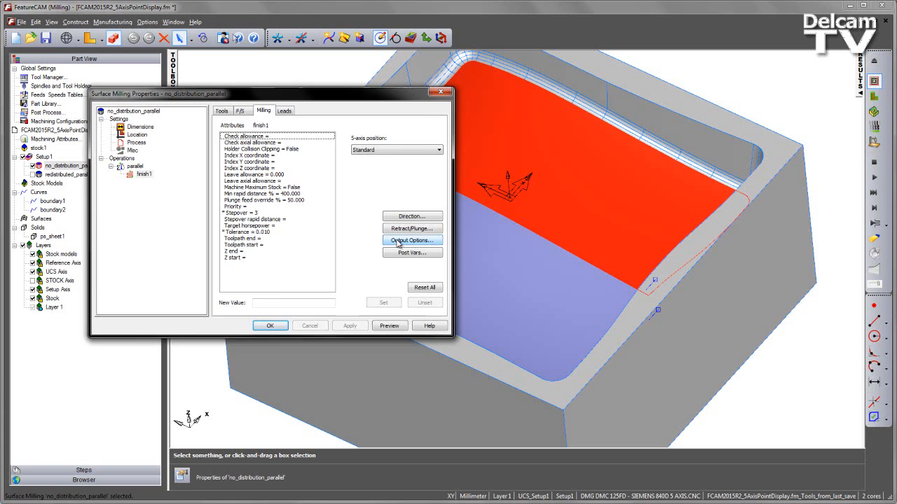
left_click(411, 240)
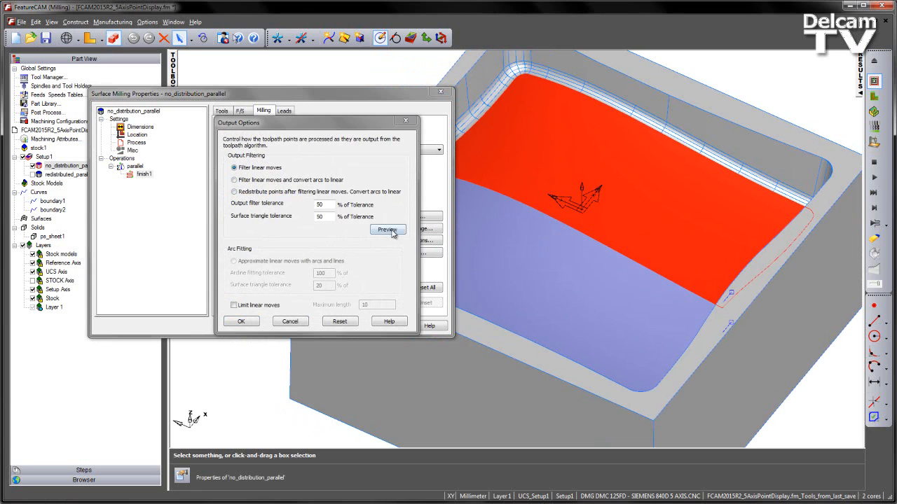
Step: Preview no_distribution_parallel's default-filtered points, which cluster at the raster turnarounds
left_click(386, 230)
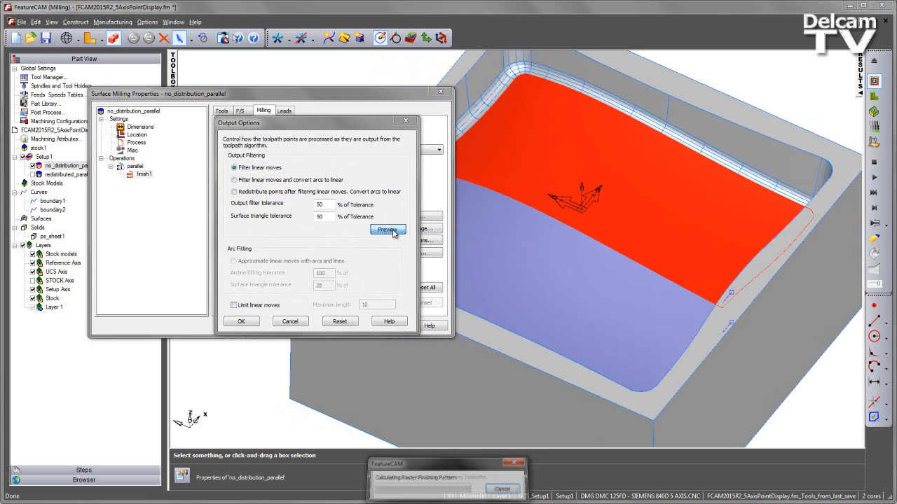
left_click(388, 230)
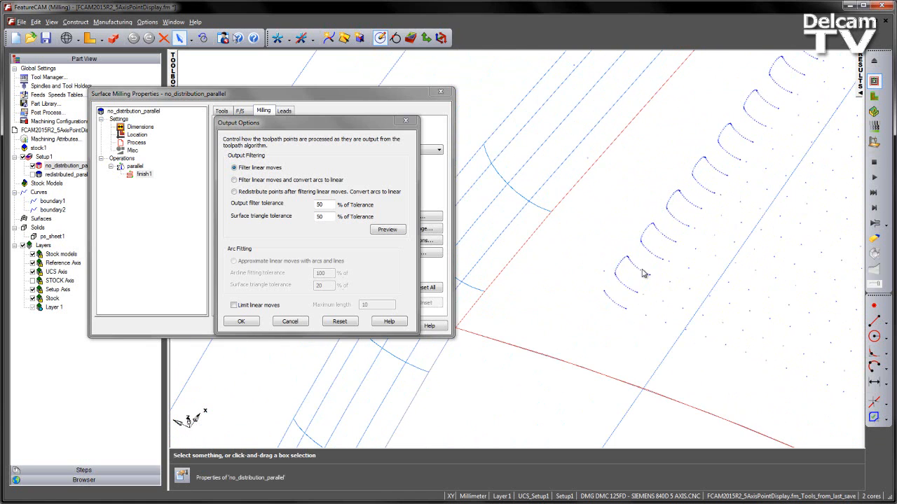
mouse_move(626, 279)
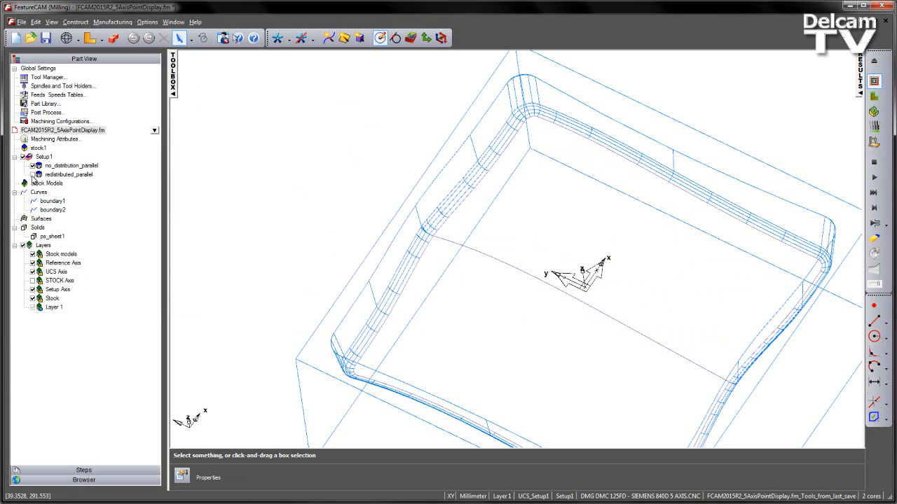
Step: Open finish1's Output Options in redistributed_parallel: redistribute points, 10% tolerance, 2 mm linear moves
left_click(68, 174)
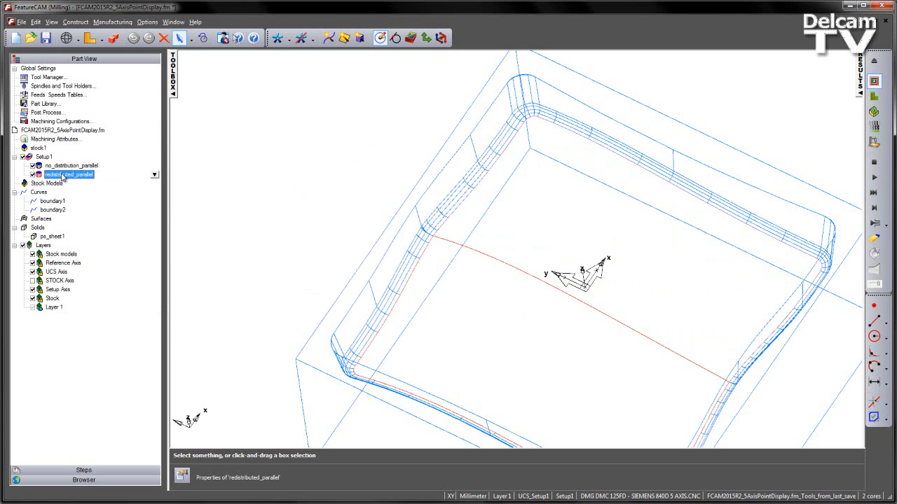
double_click(67, 174)
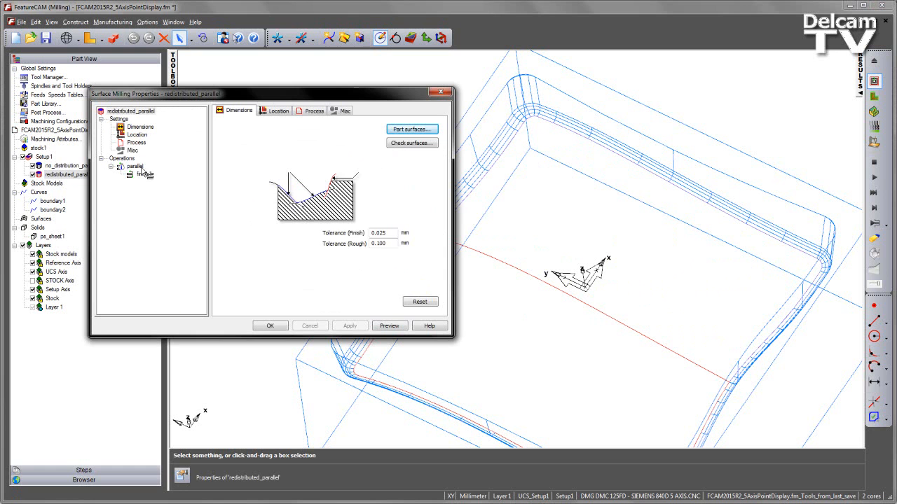
left_click(140, 174)
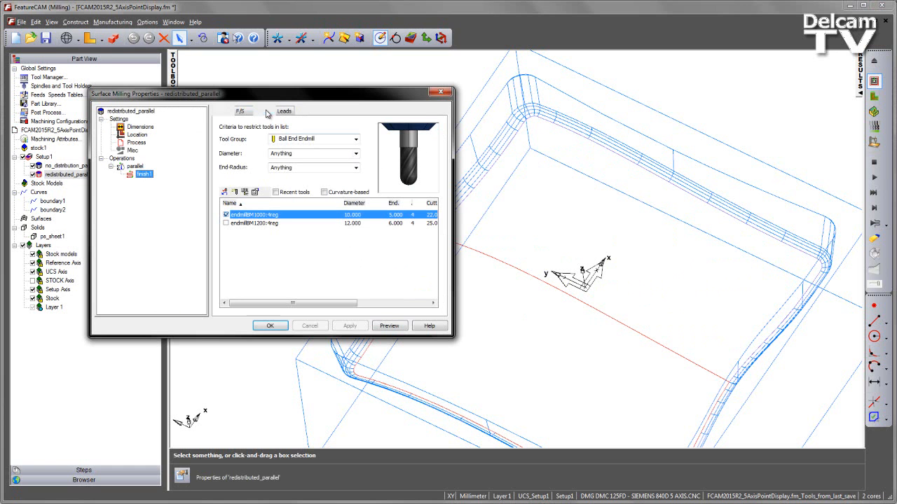
left_click(263, 111)
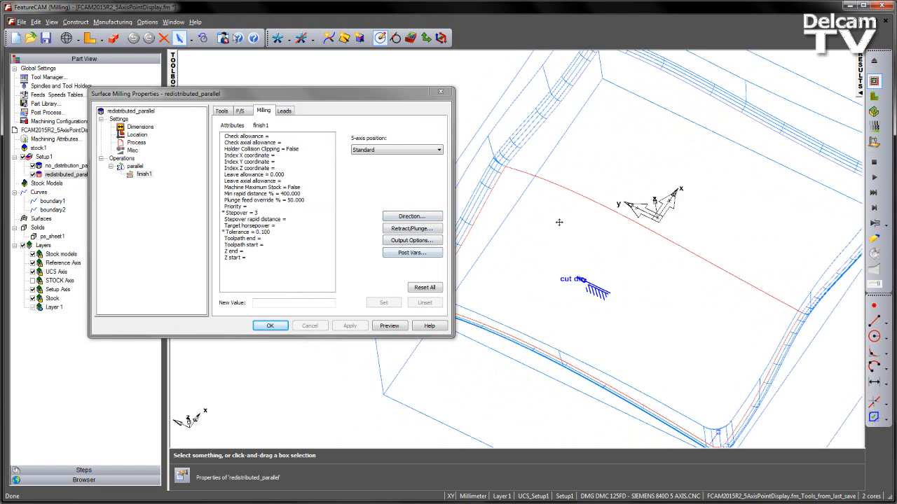
left_click(411, 240)
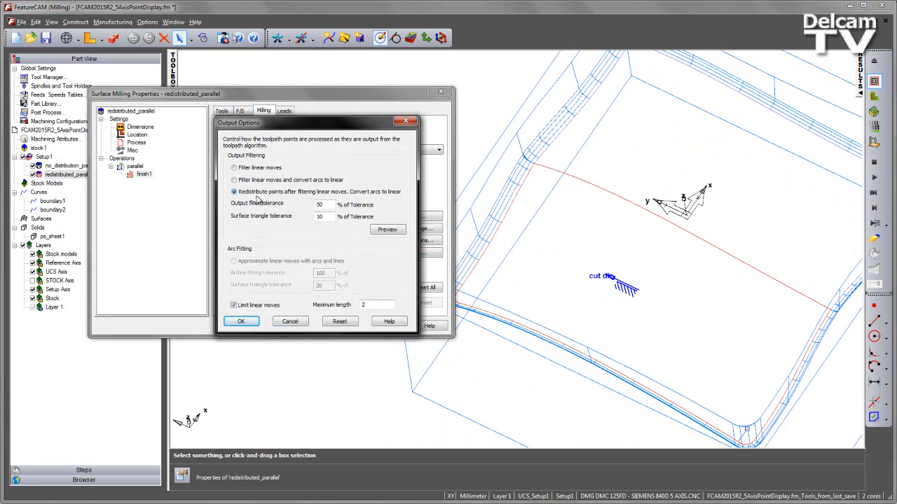
mouse_move(358, 204)
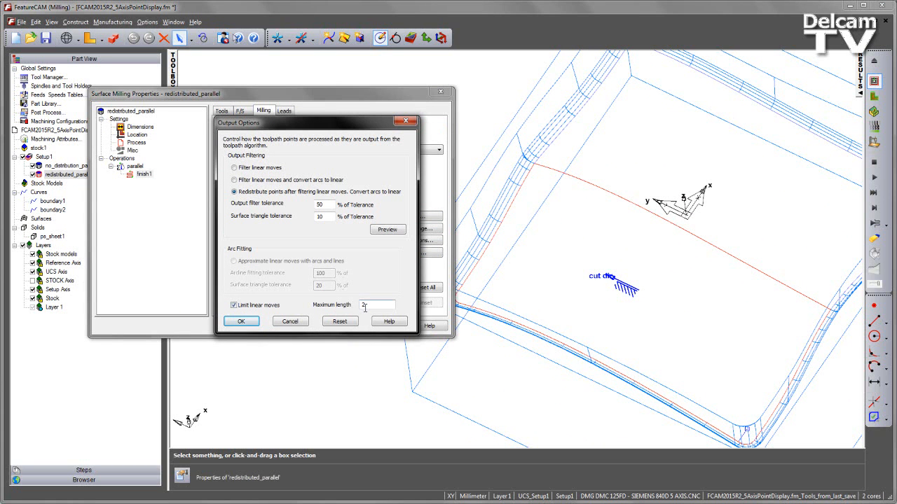
Step: Preview the redistributed_parallel toolpath to inspect its evenly spaced points across the pocket floor
left_click(387, 229)
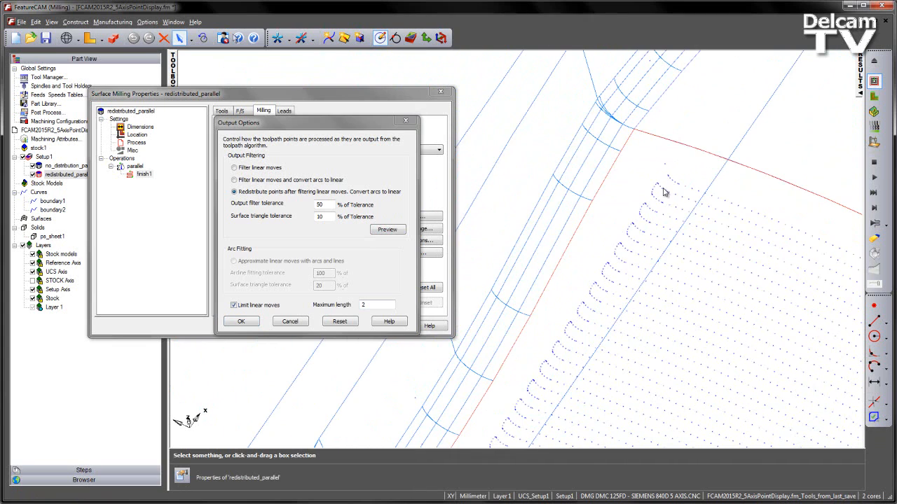
mouse_move(573, 292)
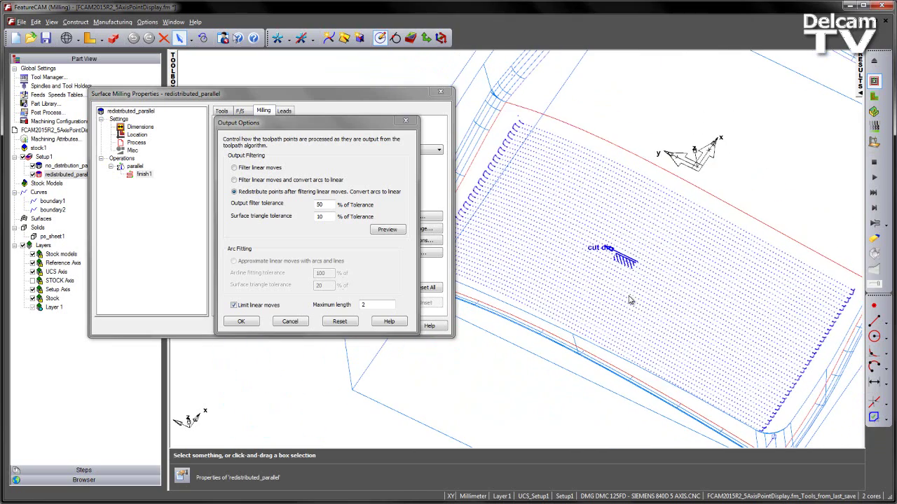
mouse_move(711, 125)
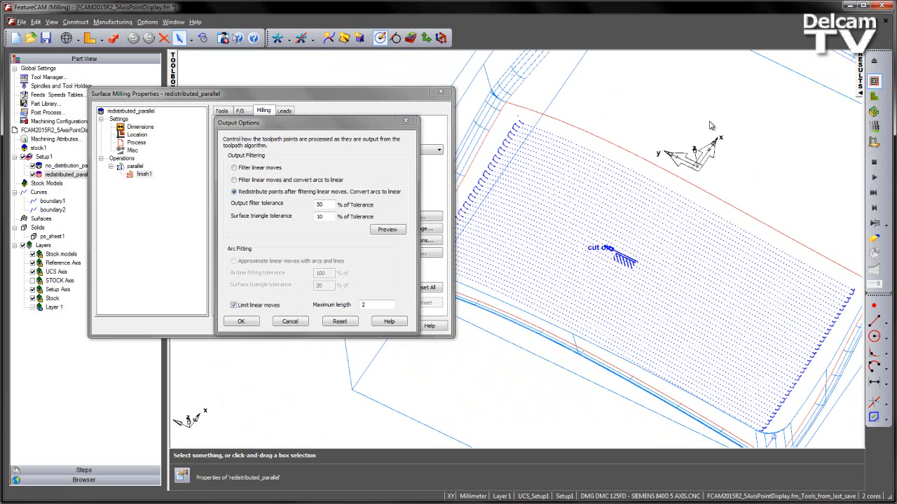
mouse_move(727, 332)
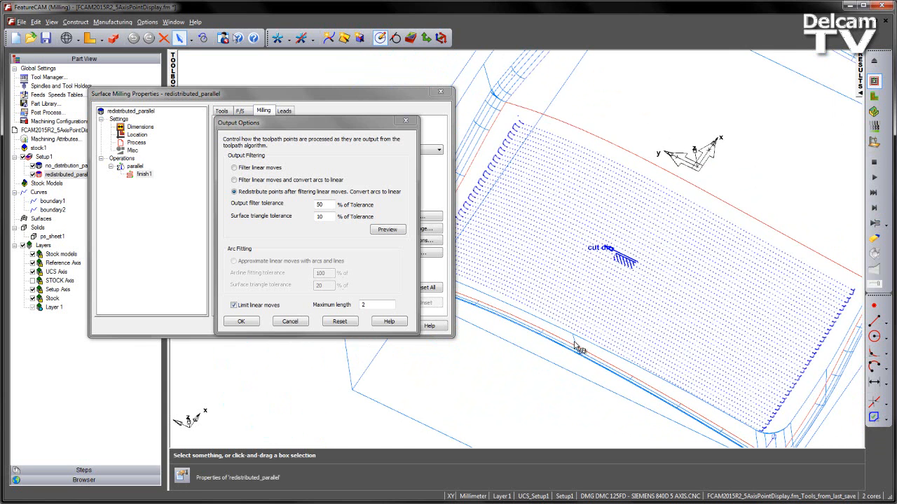
Step: Keep the redistribution output settings, close redistributed_parallel's properties and select no_distribution_parallel
left_click(241, 321)
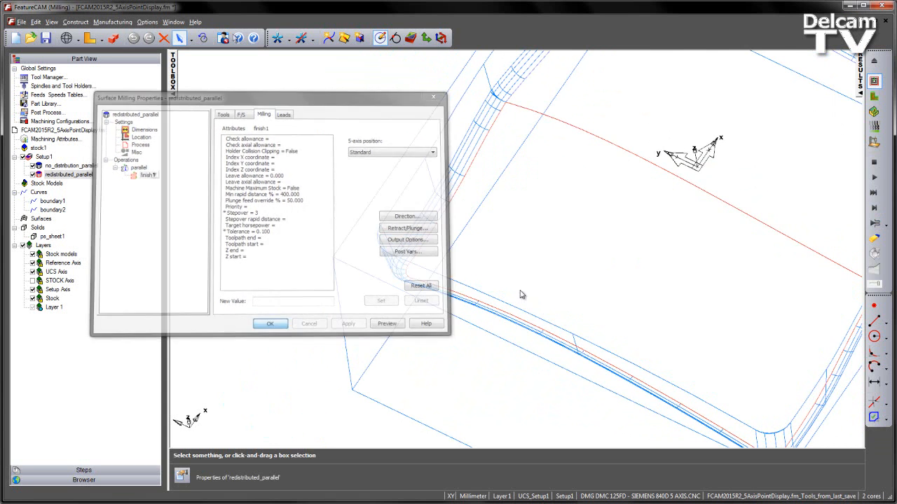
left_click(270, 323)
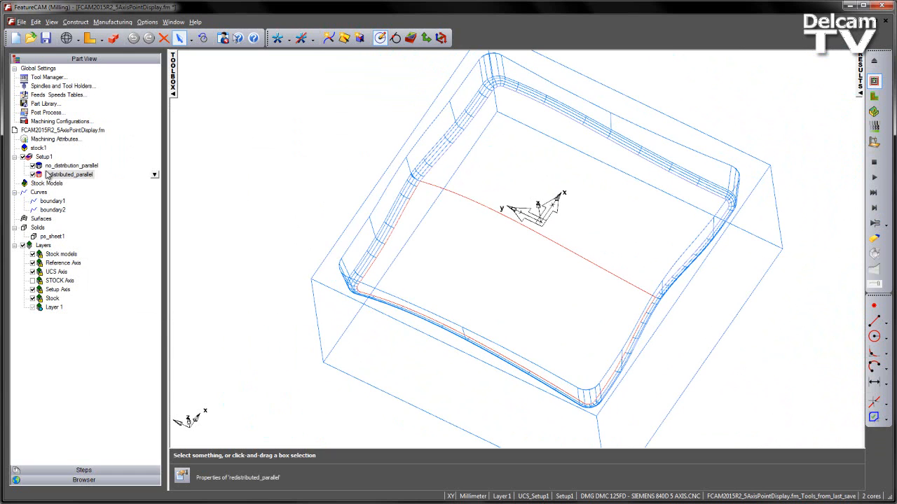
left_click(72, 165)
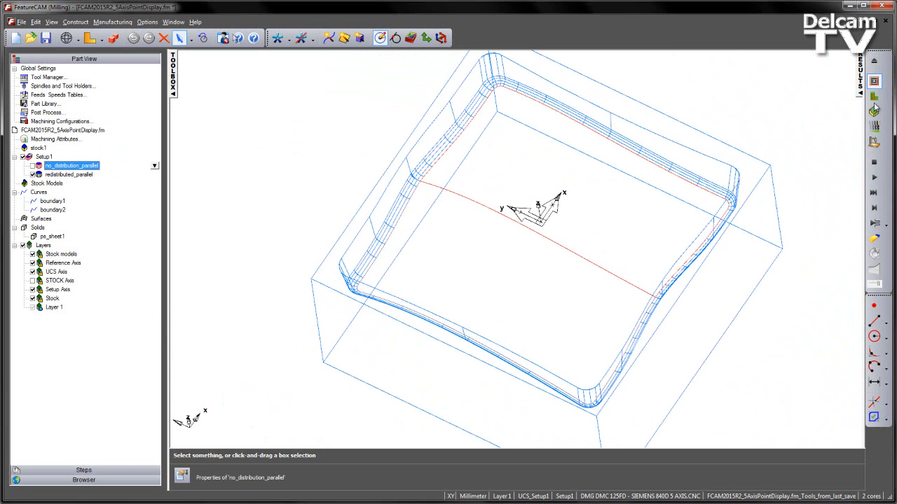